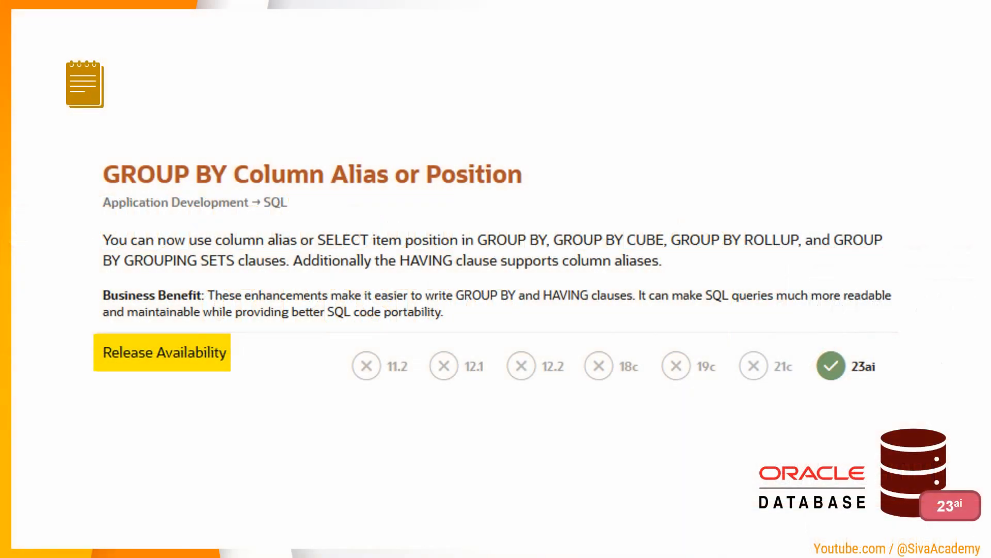
{"action": "mouse_move", "coordinate": [252, 228]}
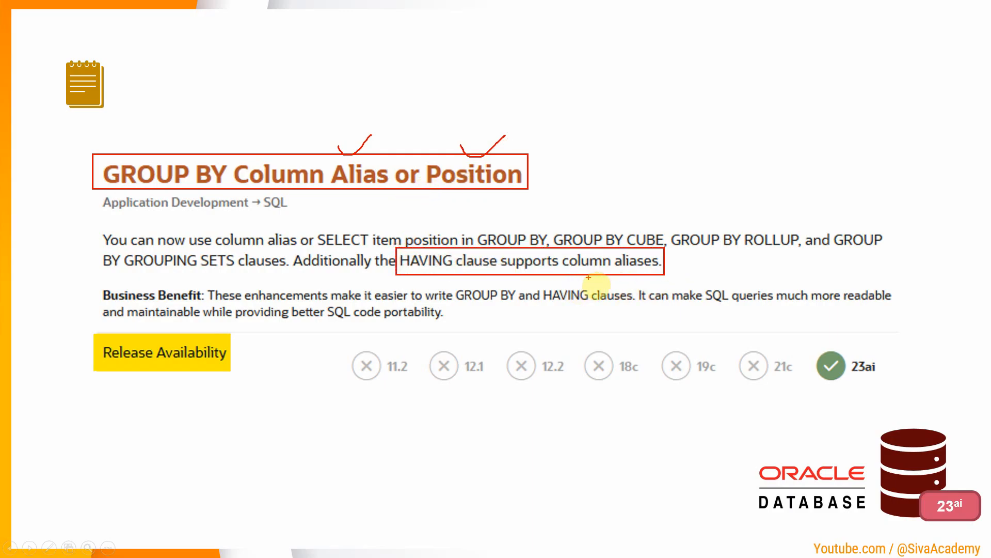
{"action": "mouse_move", "coordinate": [546, 298]}
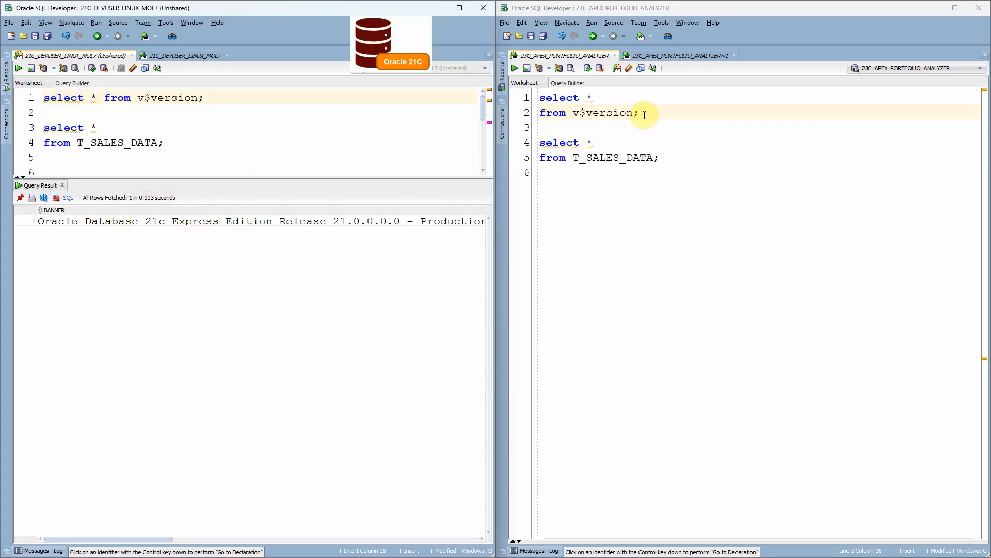
Run the v$version query in the 23ai worksheet to show the Oracle Database 23ai Free banner
{"action": "left_click", "coordinate": [514, 68]}
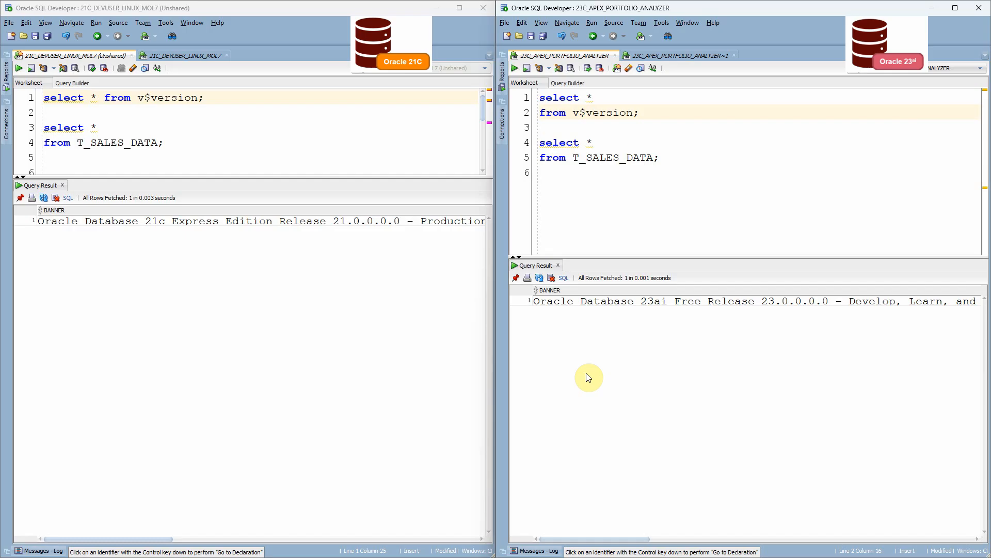
{"action": "mouse_move", "coordinate": [625, 340]}
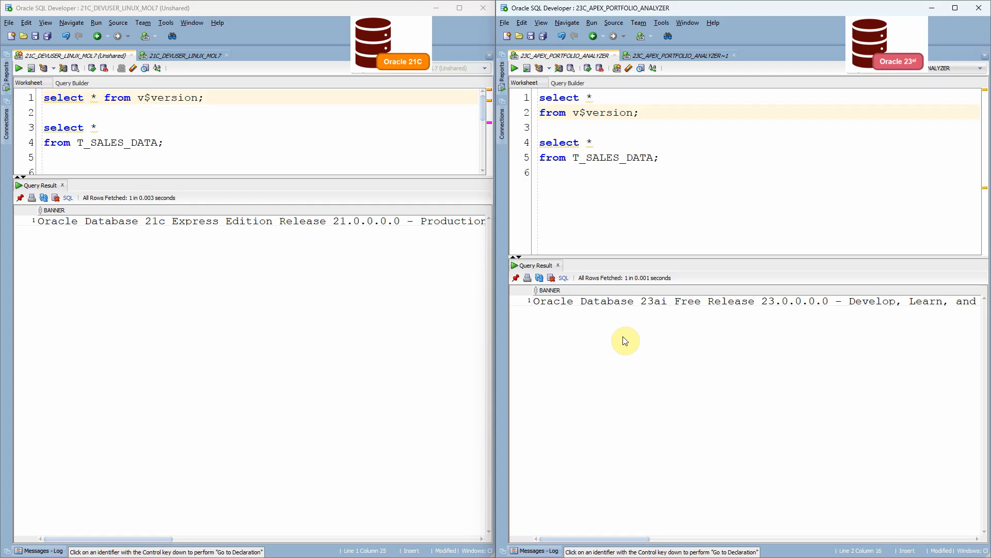
{"action": "mouse_move", "coordinate": [321, 234]}
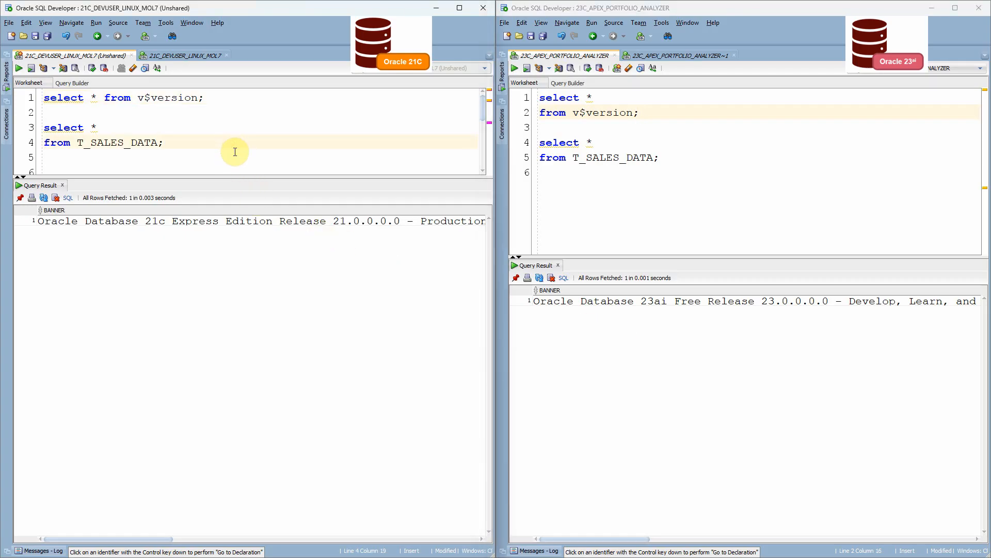
Run select * from T_SALES_DATA on 21c and inspect the 30 product, date and amount rows
{"action": "left_click", "coordinate": [33, 68]}
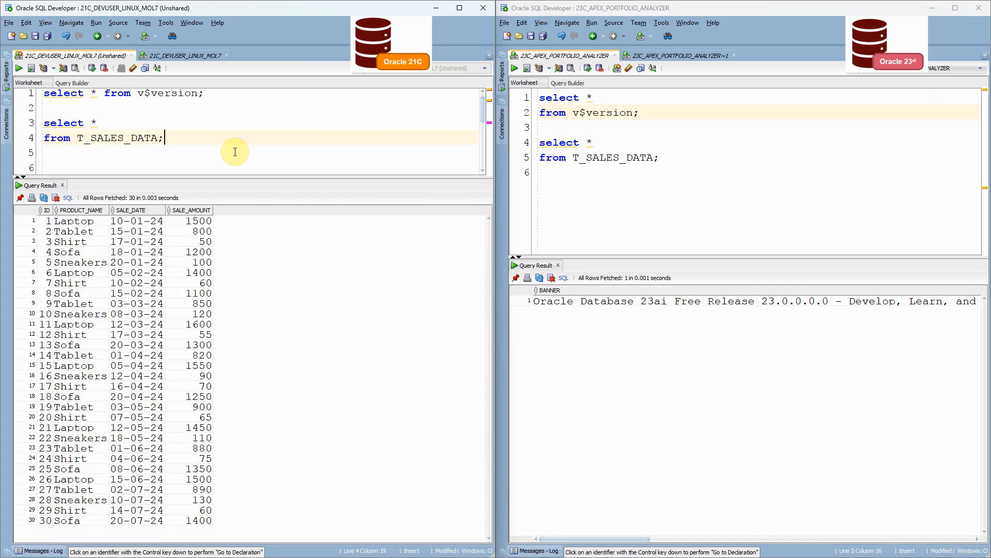
{"action": "double_click", "coordinate": [118, 138]}
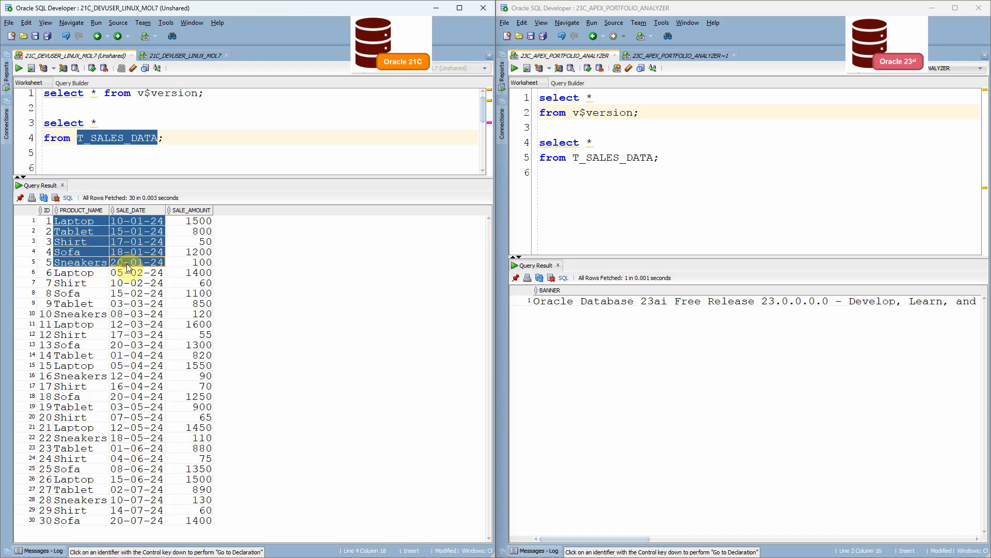
{"action": "mouse_move", "coordinate": [112, 227]}
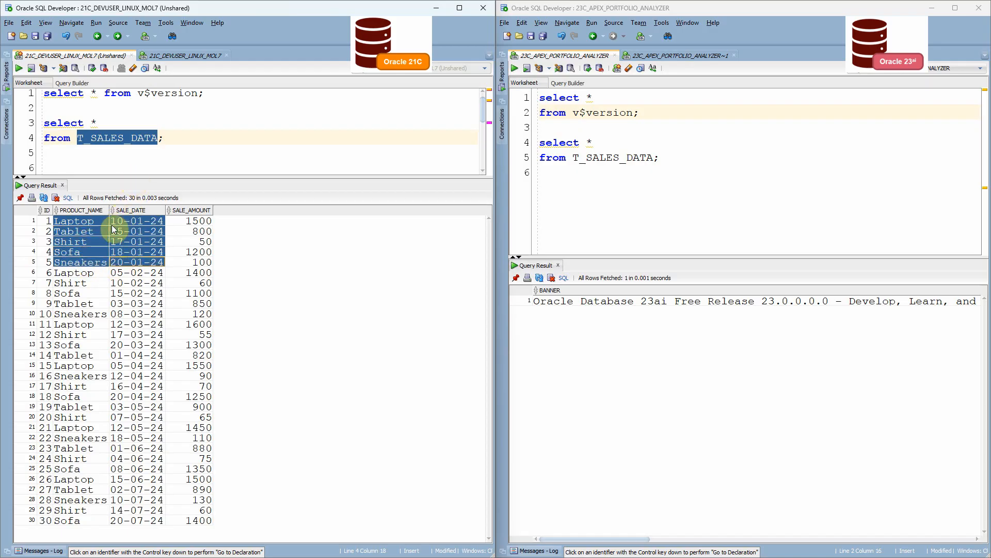
{"action": "left_click", "coordinate": [74, 230]}
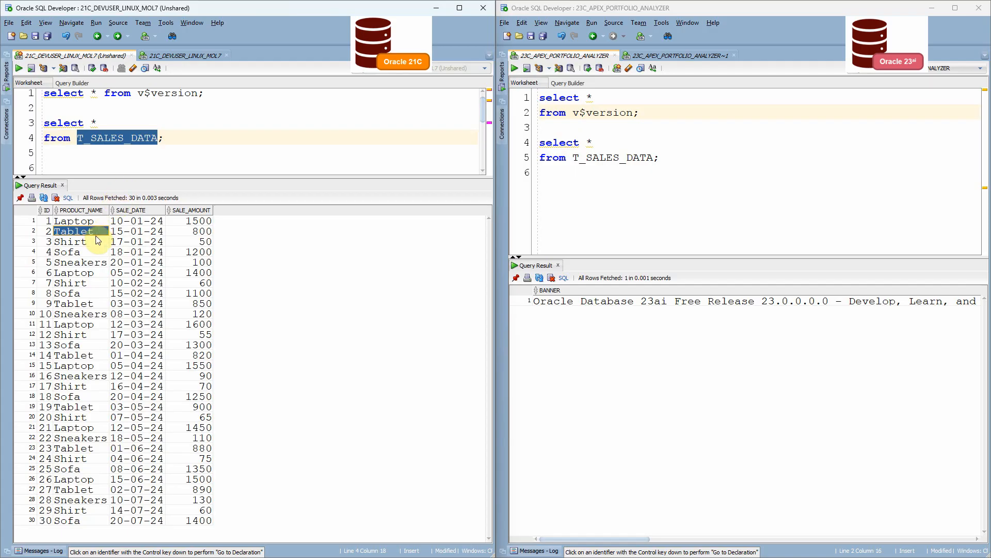
{"action": "mouse_move", "coordinate": [136, 242]}
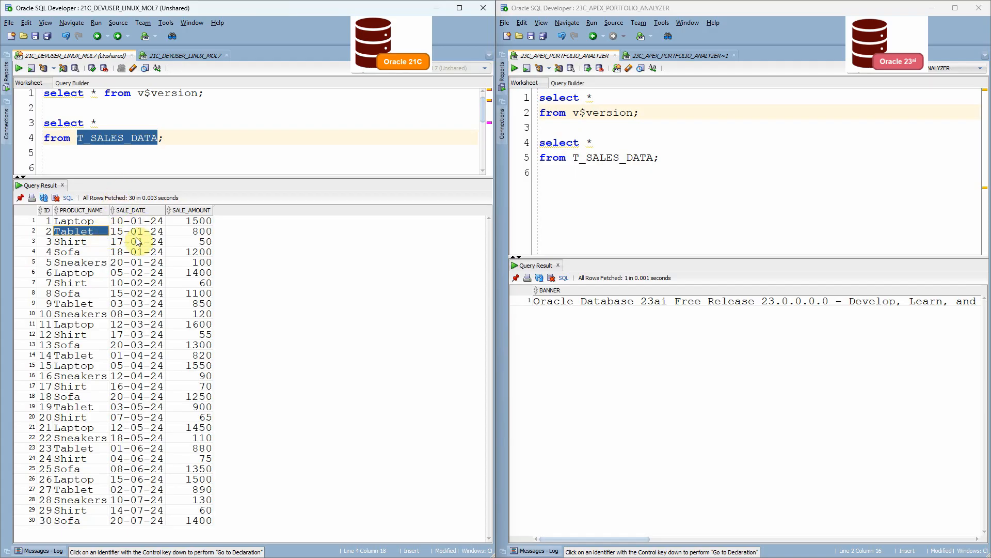
{"action": "mouse_move", "coordinate": [156, 256]}
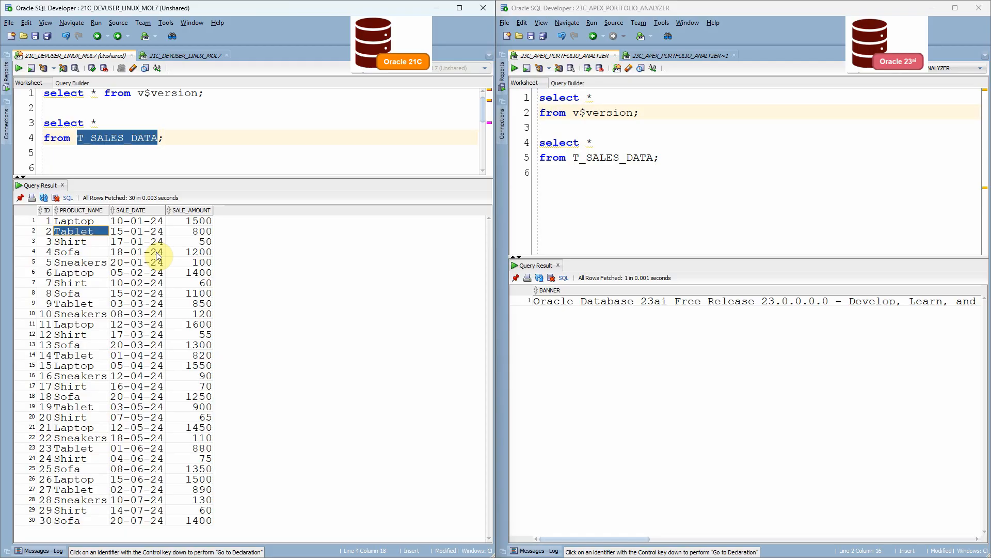
{"action": "mouse_move", "coordinate": [99, 230]}
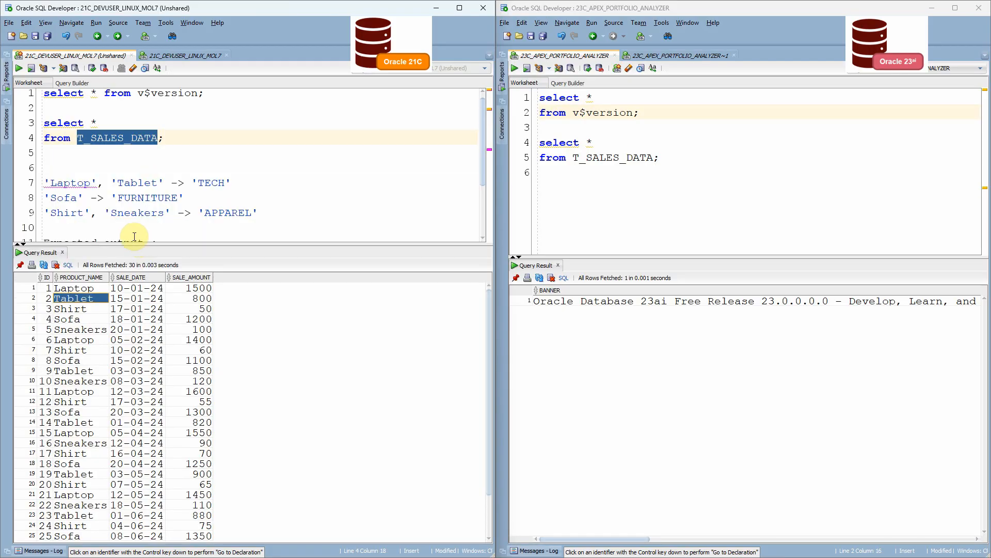
Review the TECH, FURNITURE and APPAREL mapping lines and expected totals against the Laptop and Tablet results
{"action": "left_click", "coordinate": [136, 197]}
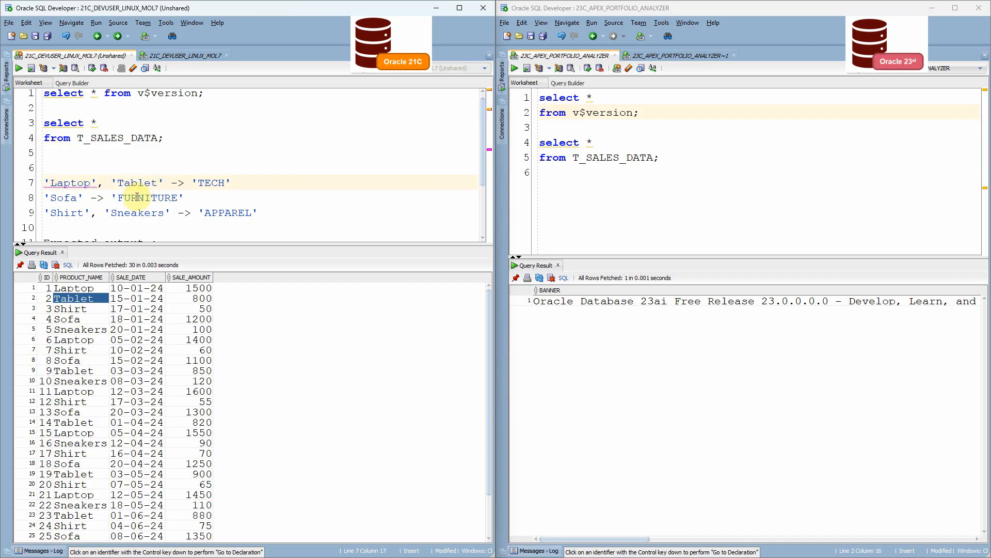
{"action": "double_click", "coordinate": [211, 183]}
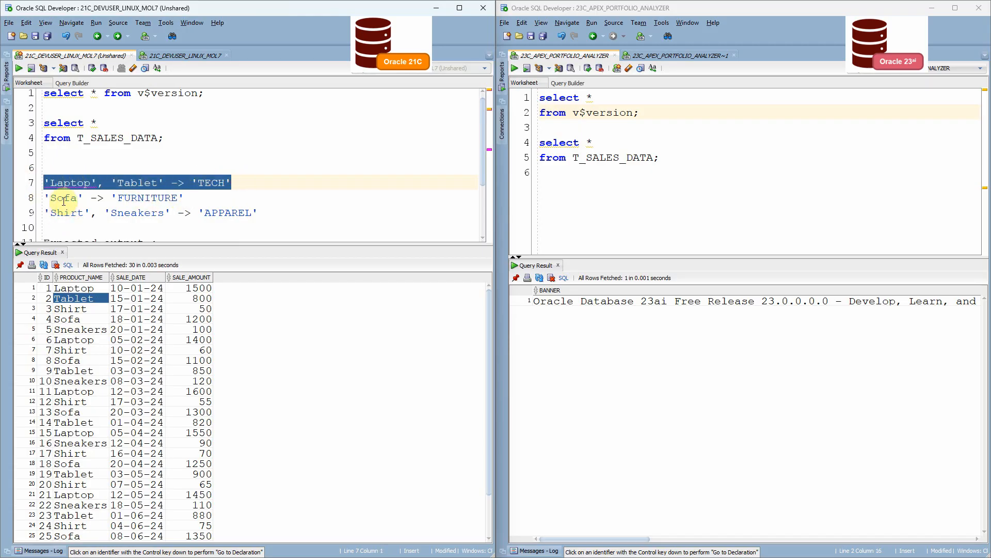
{"action": "left_click", "coordinate": [135, 197]}
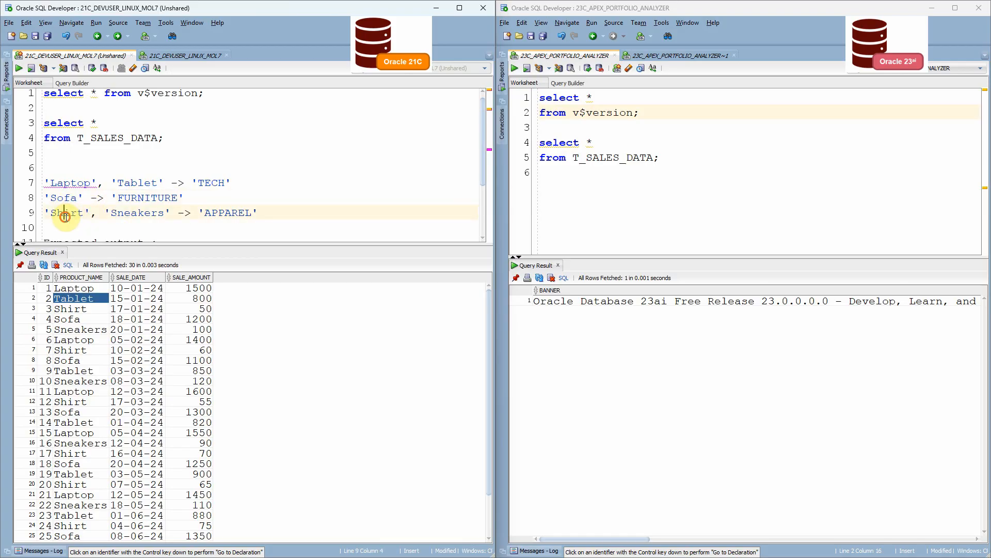
{"action": "mouse_move", "coordinate": [144, 212]}
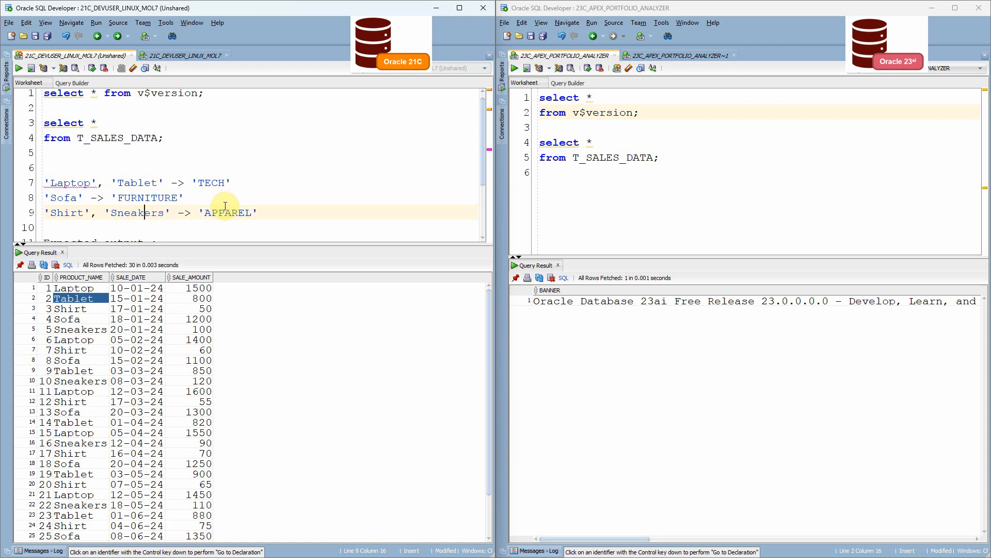
{"action": "double_click", "coordinate": [228, 212]}
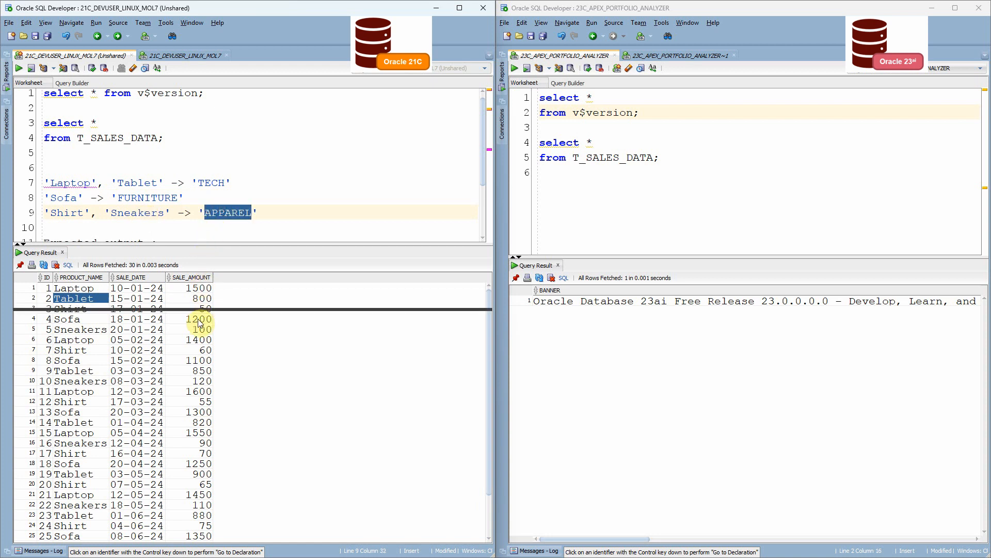
{"action": "scroll", "scroll_direction": "down", "scroll_amount": 3}
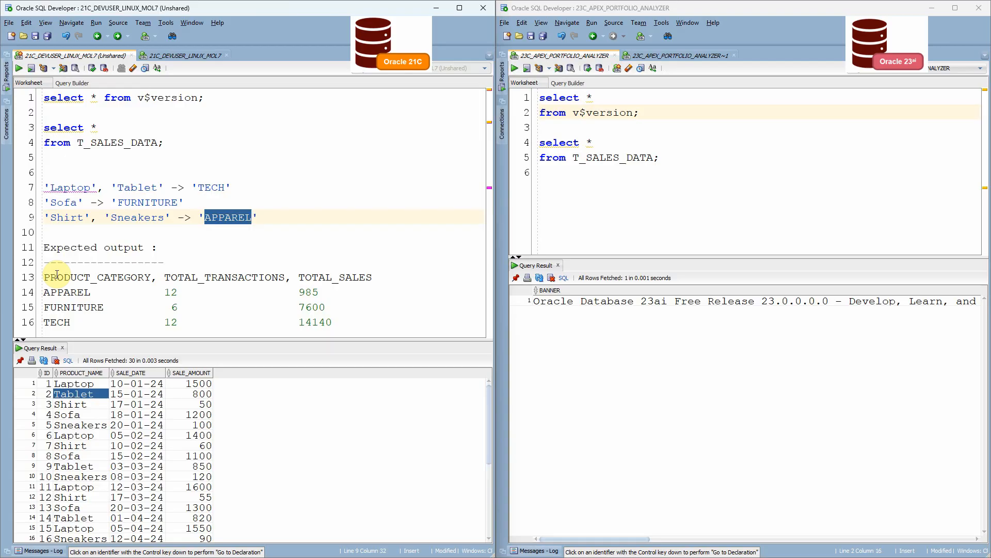
{"action": "double_click", "coordinate": [66, 293]}
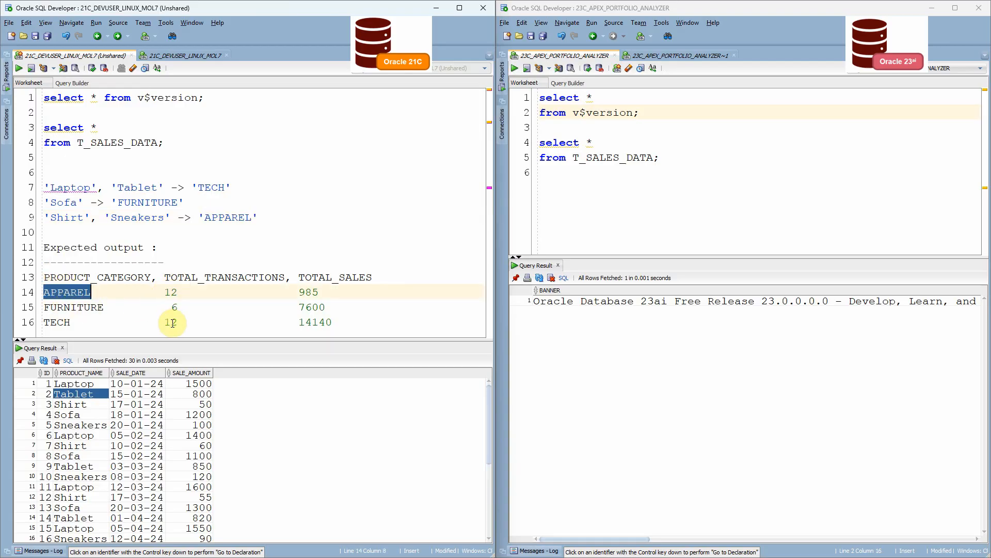
{"action": "mouse_move", "coordinate": [363, 299]}
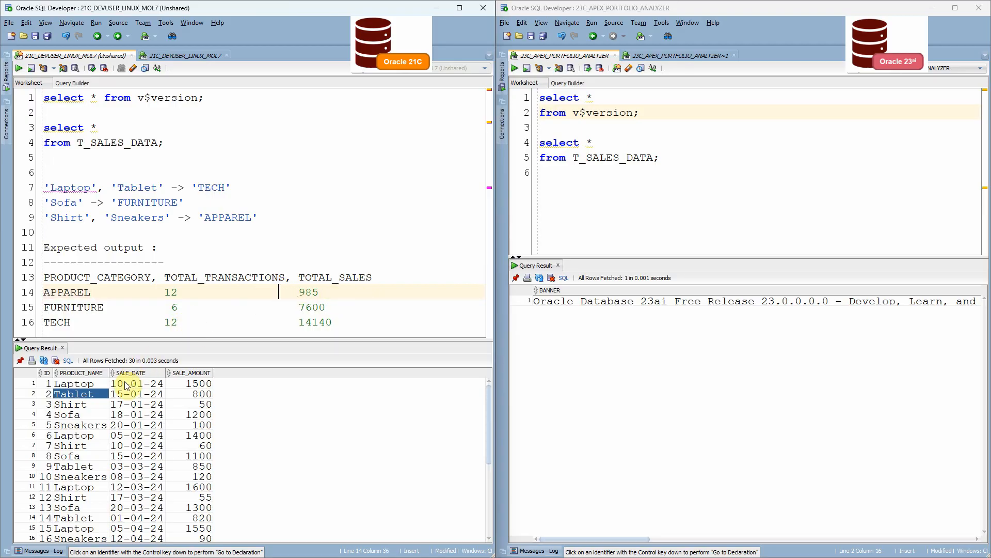
{"action": "mouse_move", "coordinate": [116, 415]}
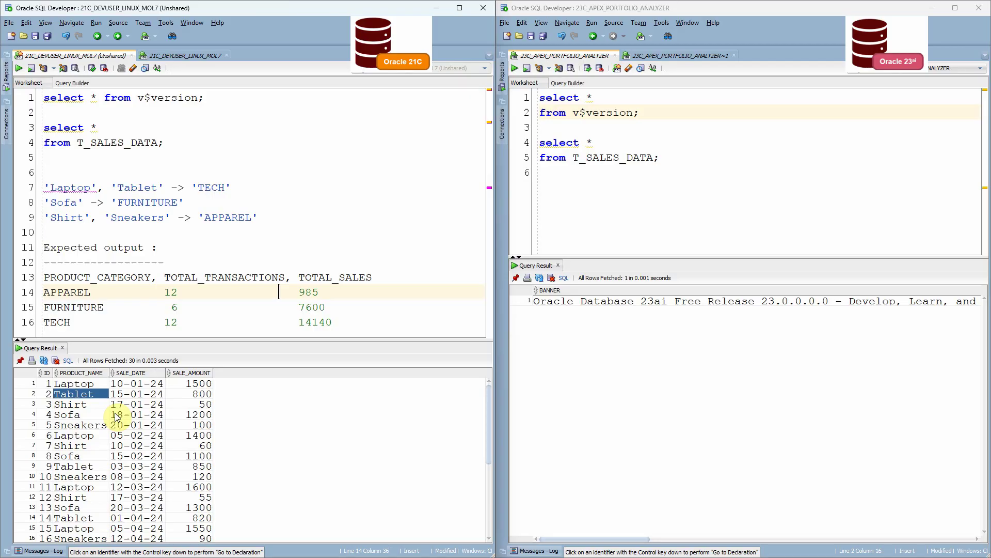
{"action": "left_click", "coordinate": [74, 383]}
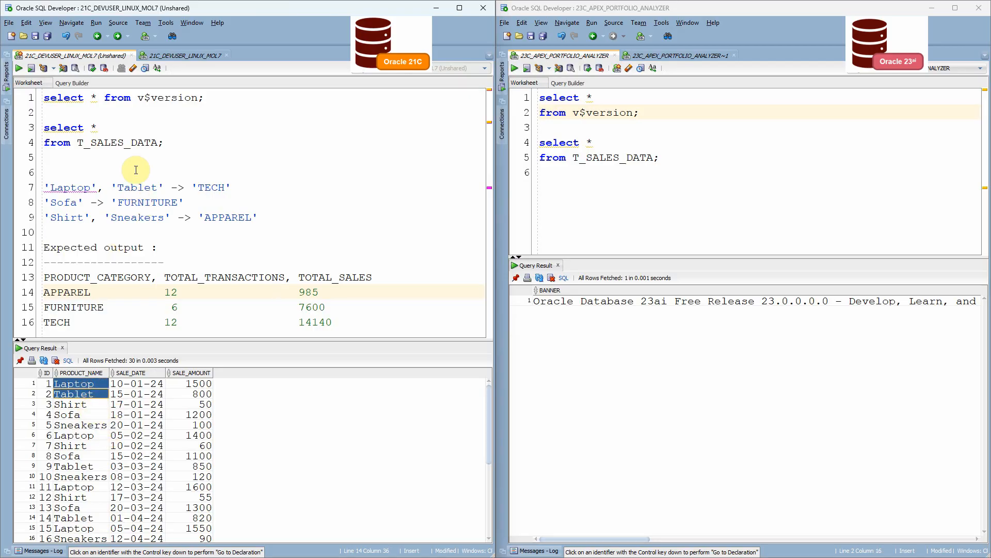
{"action": "left_click", "coordinate": [184, 55]}
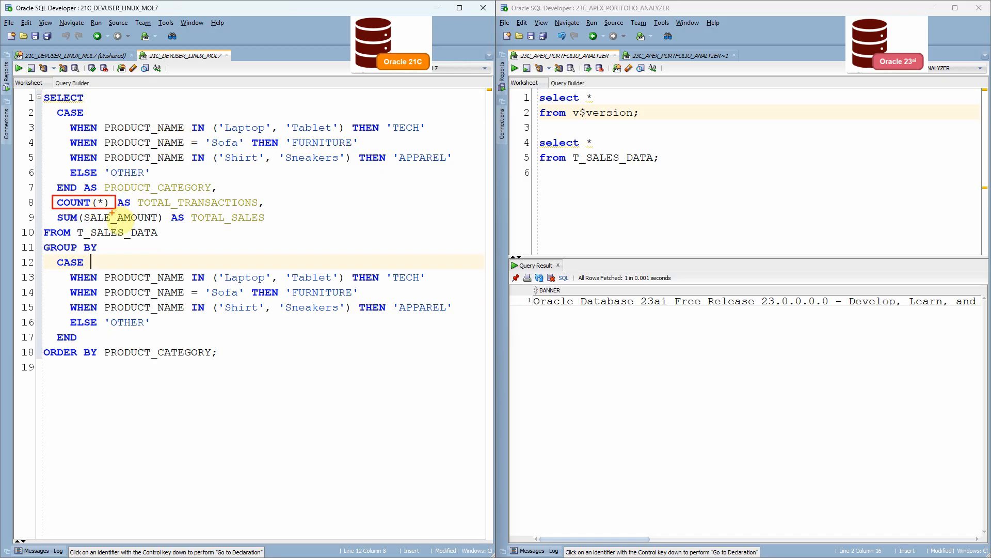
{"action": "mouse_move", "coordinate": [206, 221]}
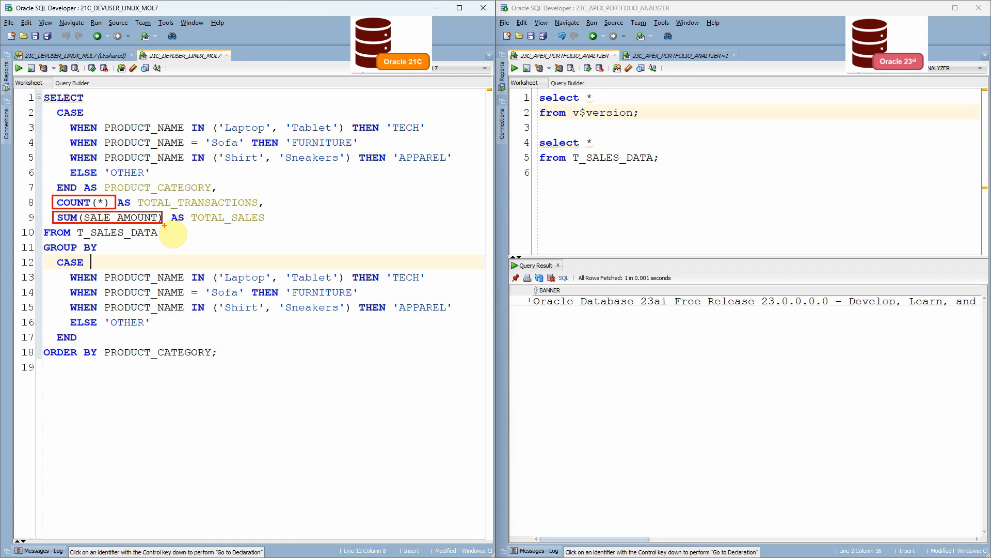
{"action": "mouse_move", "coordinate": [221, 142]}
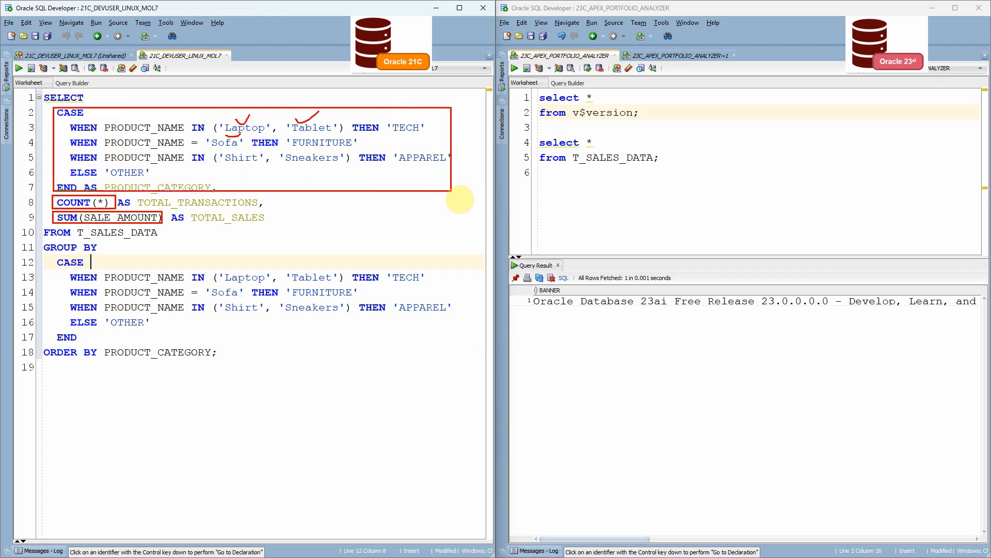
{"action": "mouse_move", "coordinate": [92, 136]}
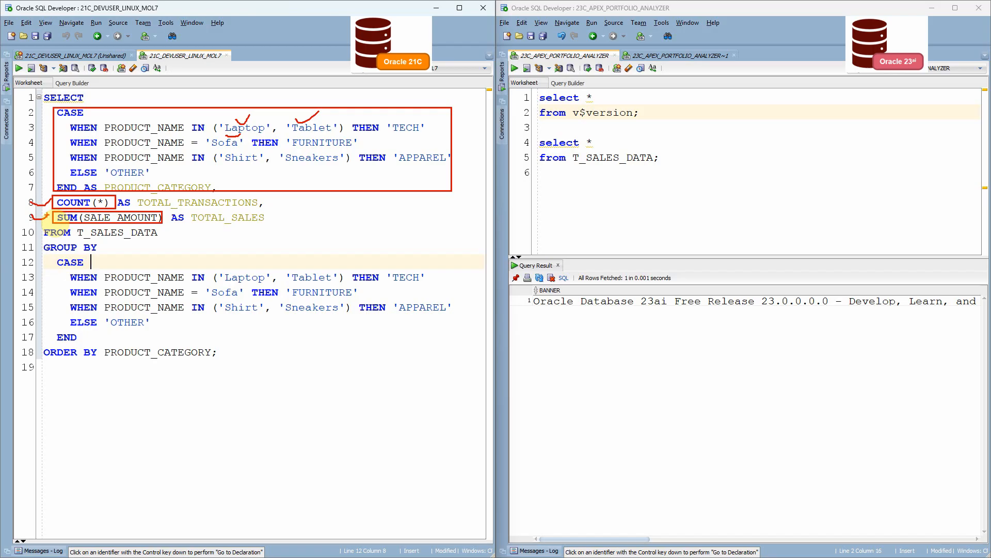
{"action": "mouse_move", "coordinate": [118, 150]}
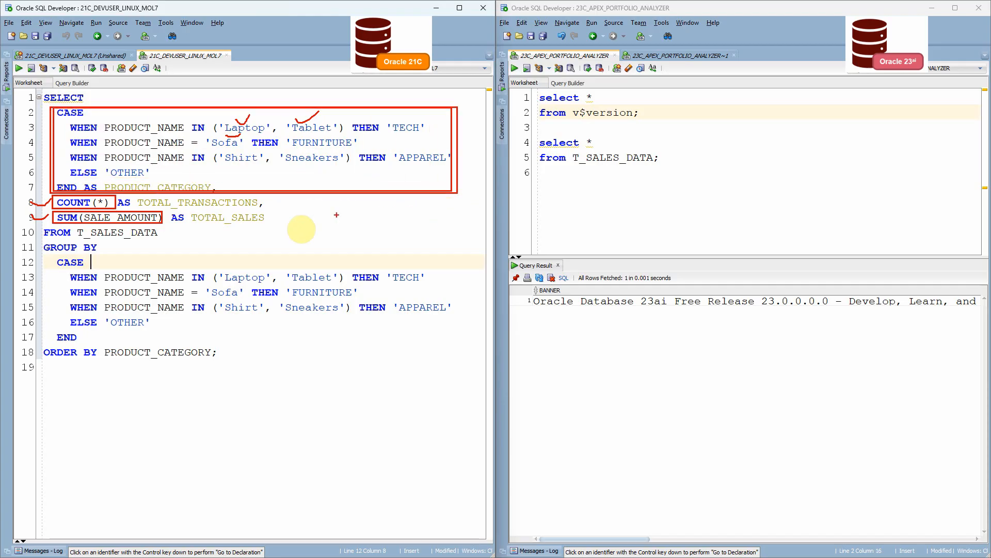
{"action": "mouse_move", "coordinate": [234, 221]}
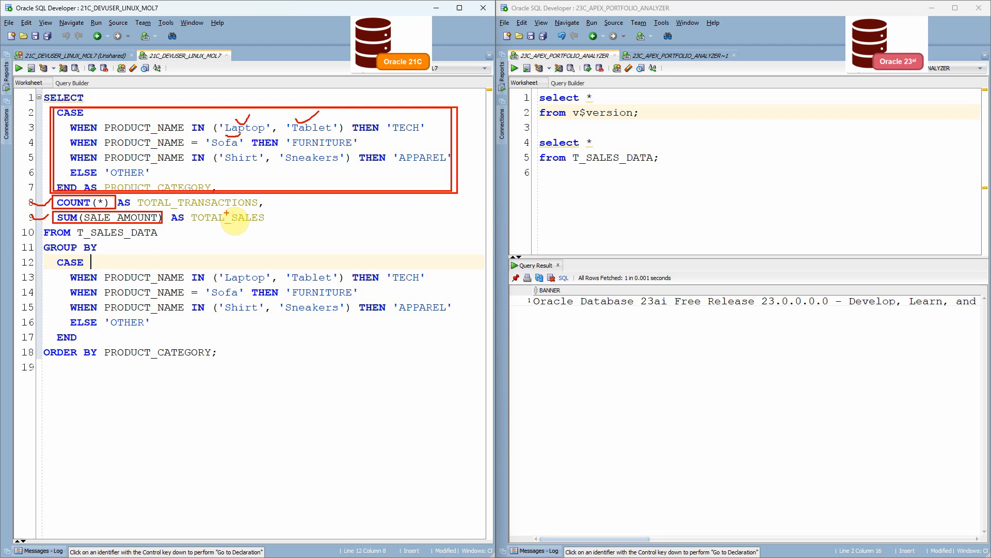
{"action": "mouse_move", "coordinate": [53, 271]}
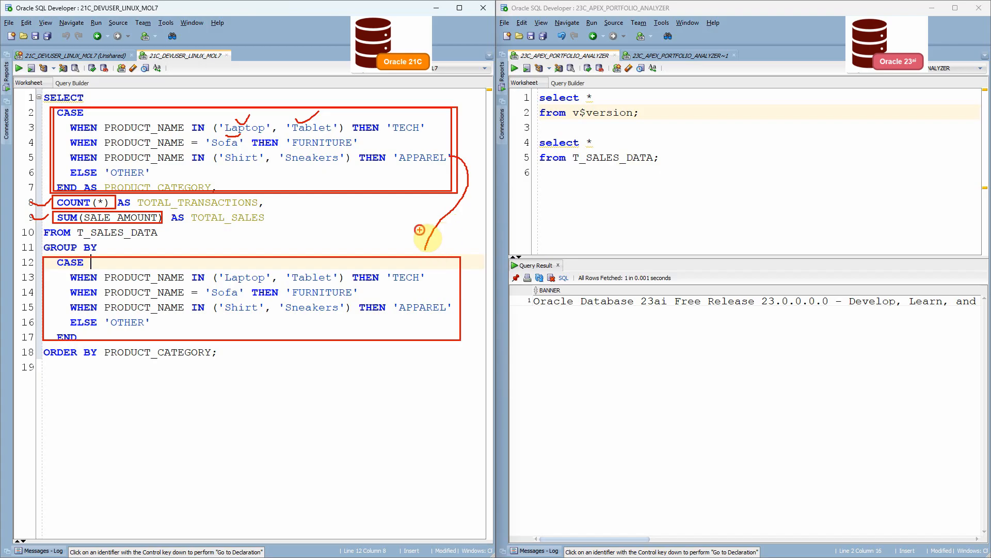
{"action": "mouse_move", "coordinate": [380, 264]}
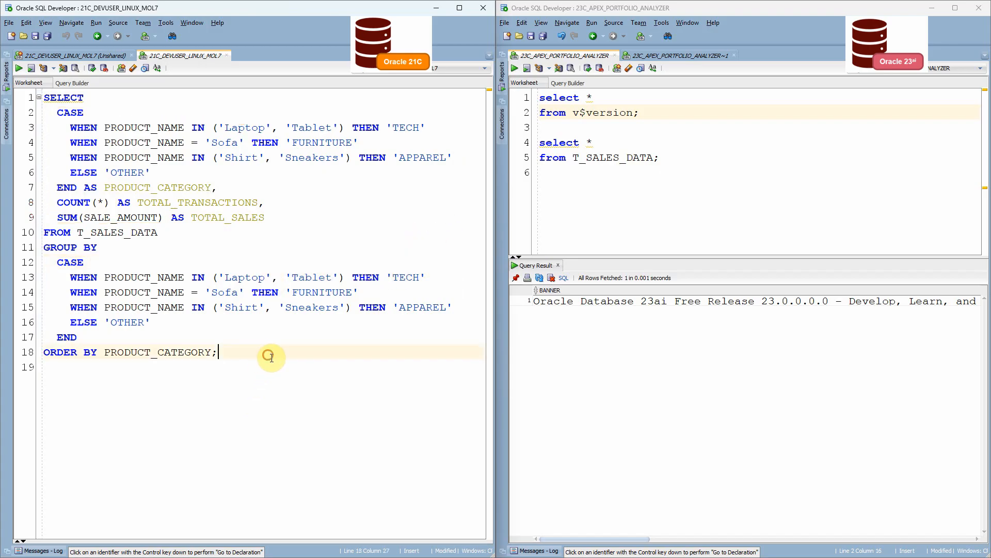
Run the 21c category query and check APPAREL 12/985, FURNITURE 6/7600, TECH 12/14140
{"action": "left_click", "coordinate": [17, 68]}
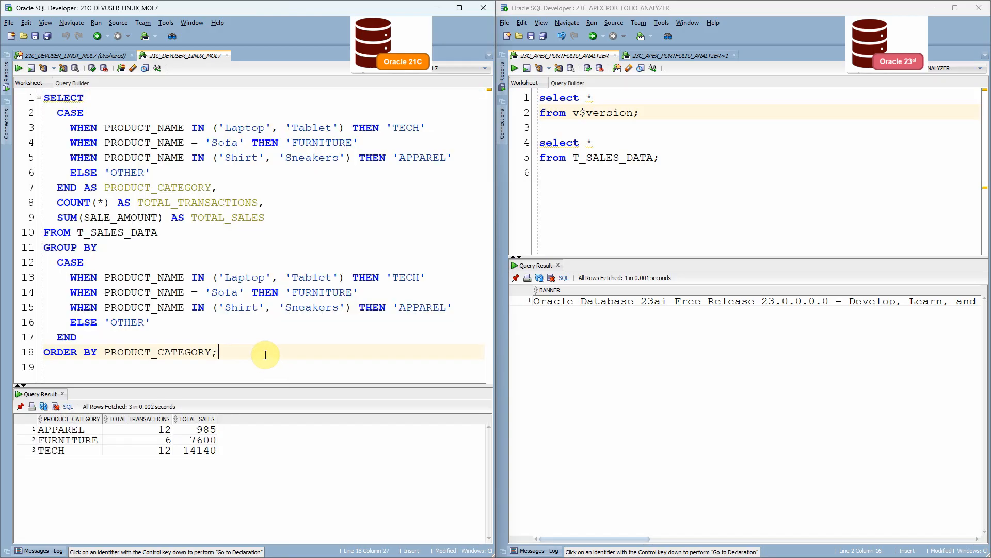
{"action": "left_click", "coordinate": [60, 429]}
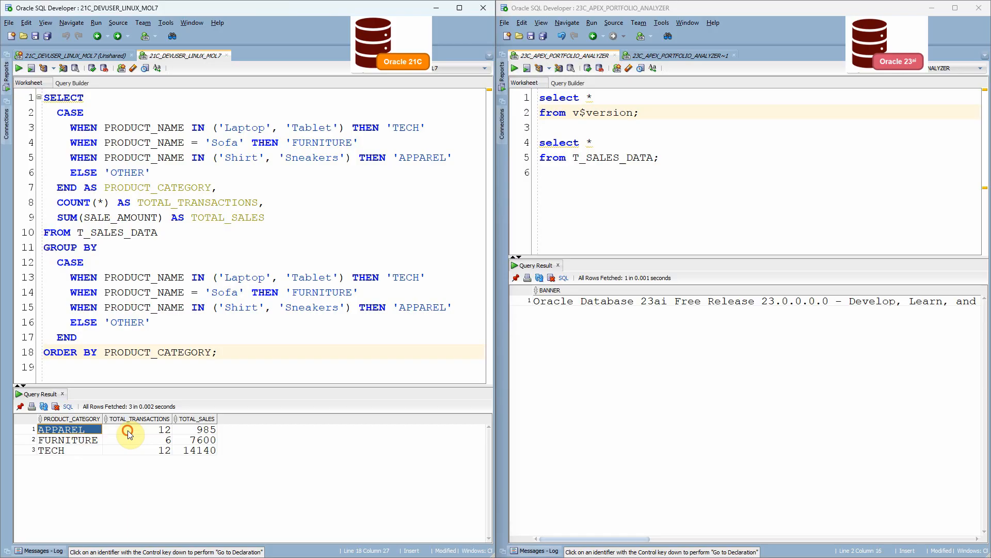
{"action": "left_click", "coordinate": [201, 429]}
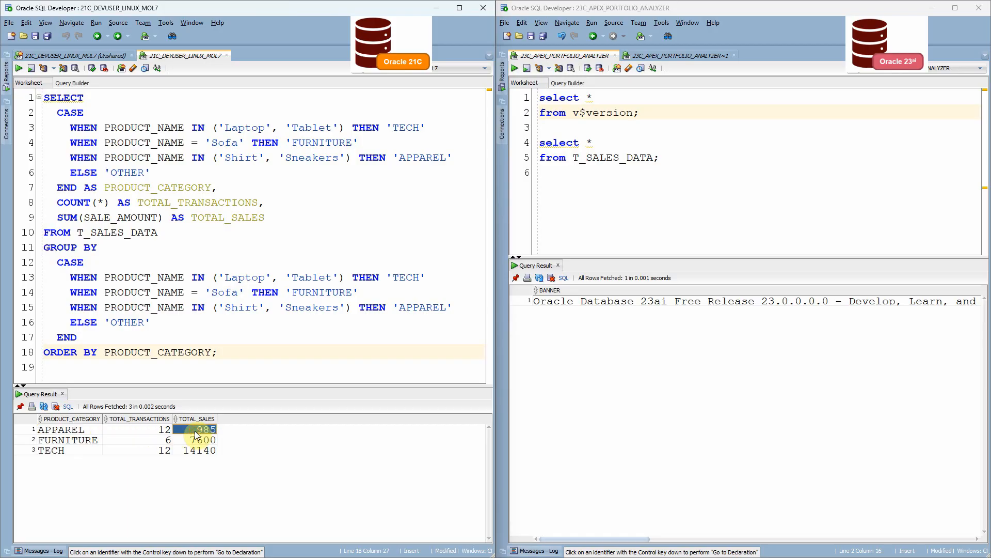
{"action": "key", "text": "ctrl+a"}
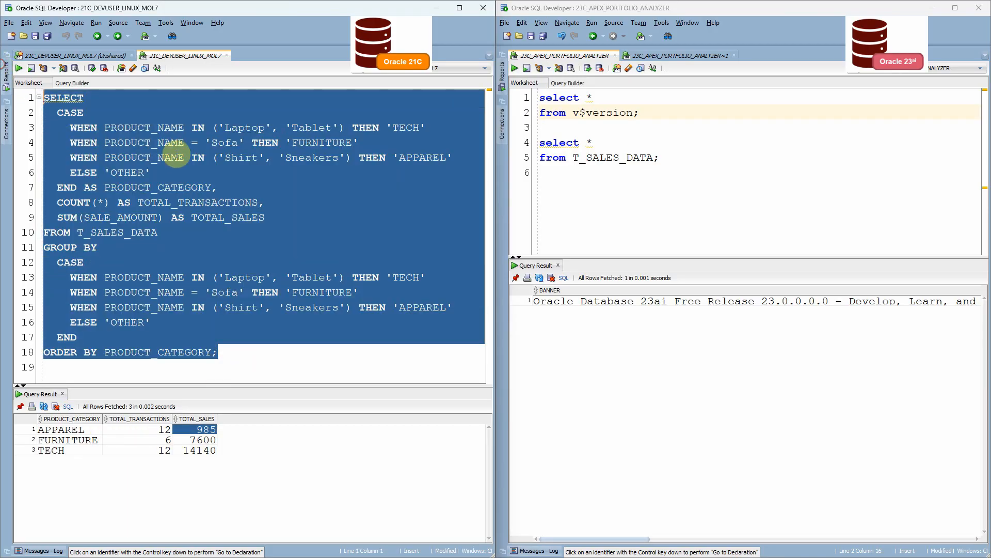
Run the copied query in a new 23ai worksheet and swap the GROUP BY CASE block for PRODUCT_CATEGORY
{"action": "left_click", "coordinate": [673, 56]}
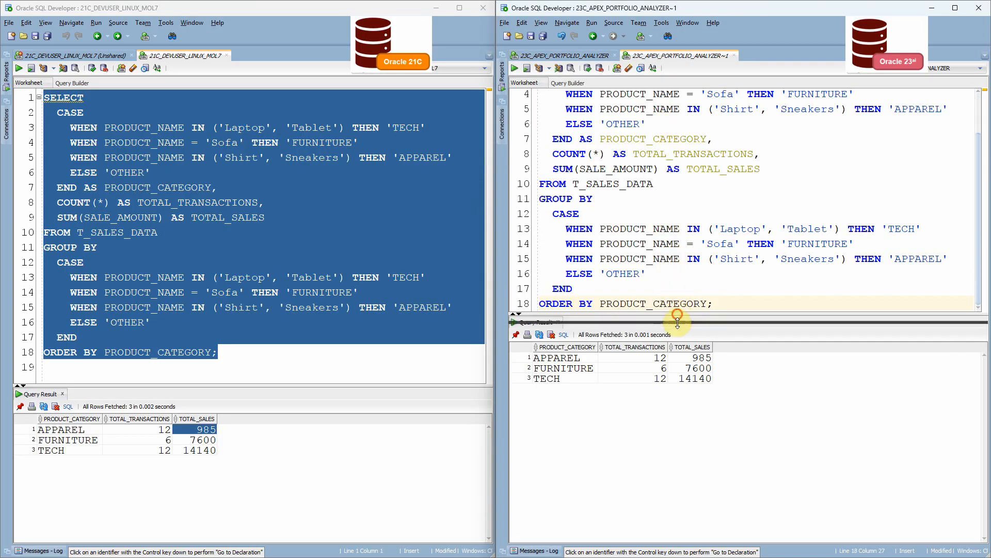
{"action": "scroll", "scroll_direction": "up", "scroll_amount": 3}
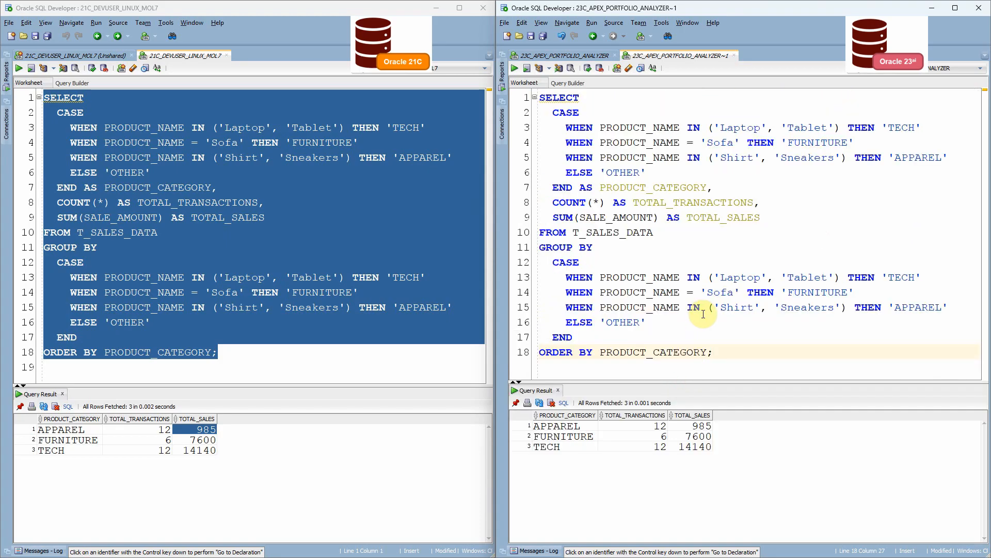
{"action": "left_click", "coordinate": [714, 352]}
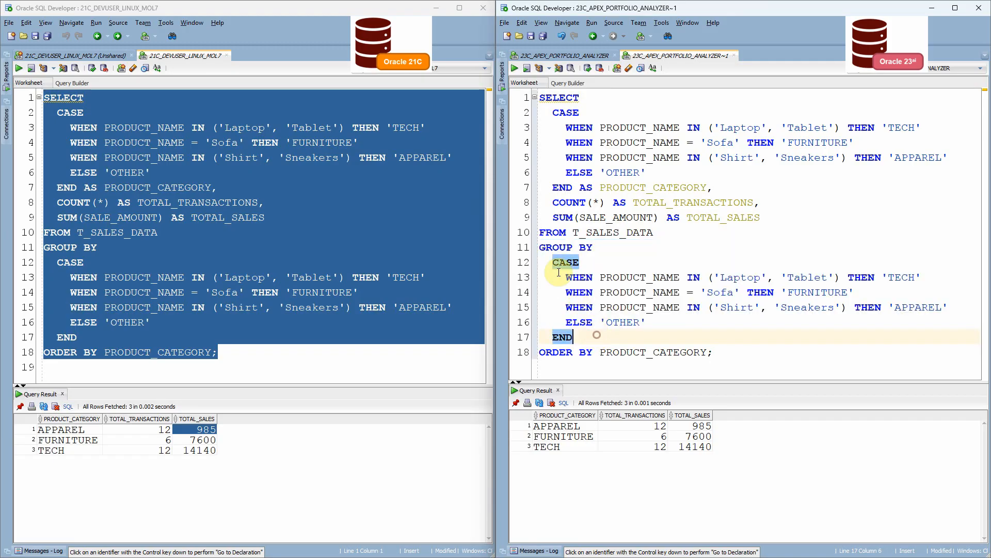
{"action": "left_click", "coordinate": [600, 308]}
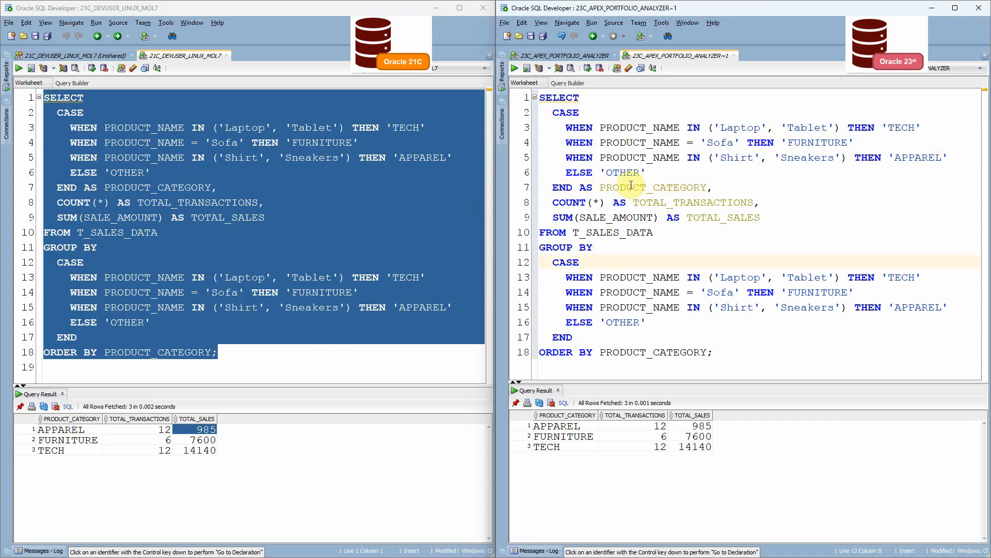
{"action": "left_click", "coordinate": [614, 247]}
{"action": "type", "text": " PRODUCT_CATEGORY"}
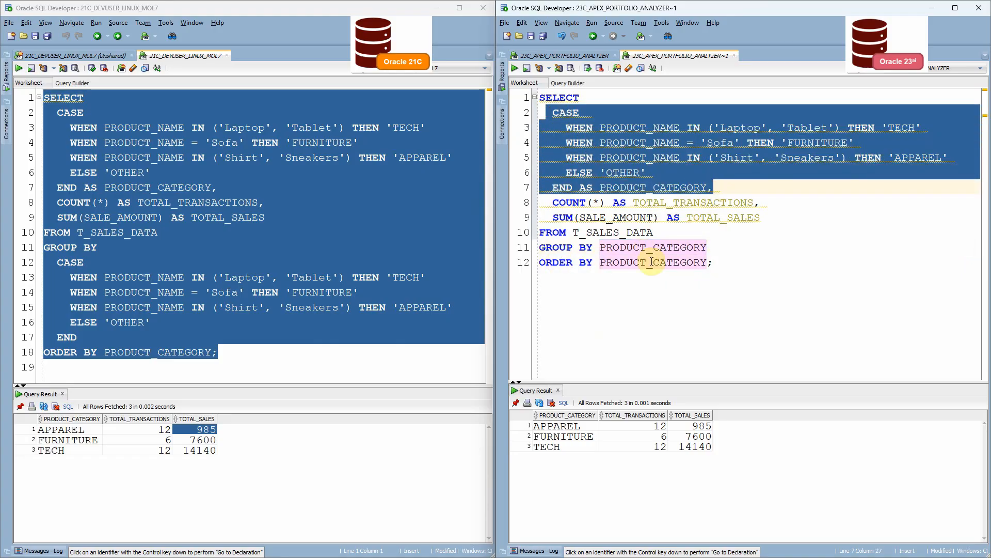
{"action": "mouse_move", "coordinate": [725, 260]}
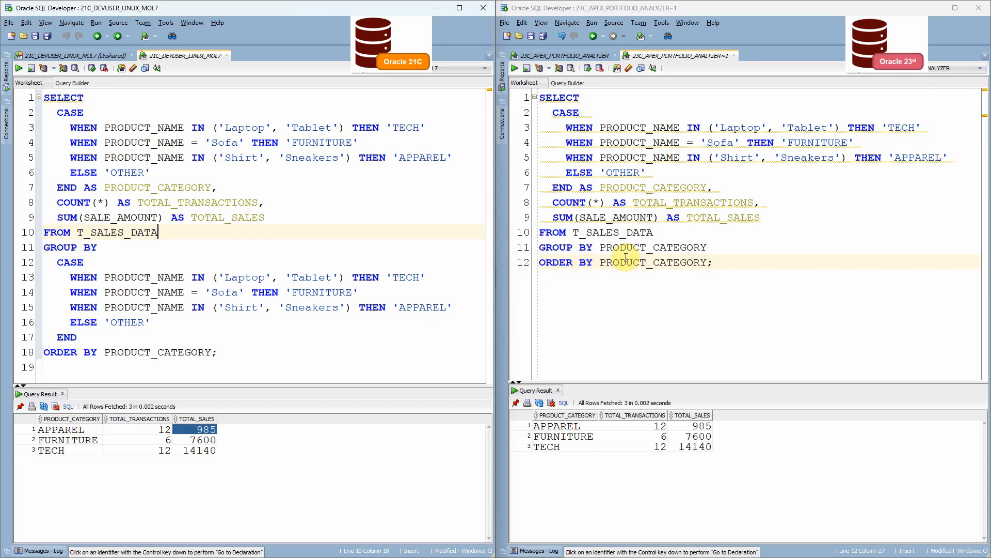
Change GROUP BY PRODUCT_CATEGORY to GROUP BY 1 and examine the ORA-03162 group_by_position_enabled error
{"action": "double_click", "coordinate": [653, 248]}
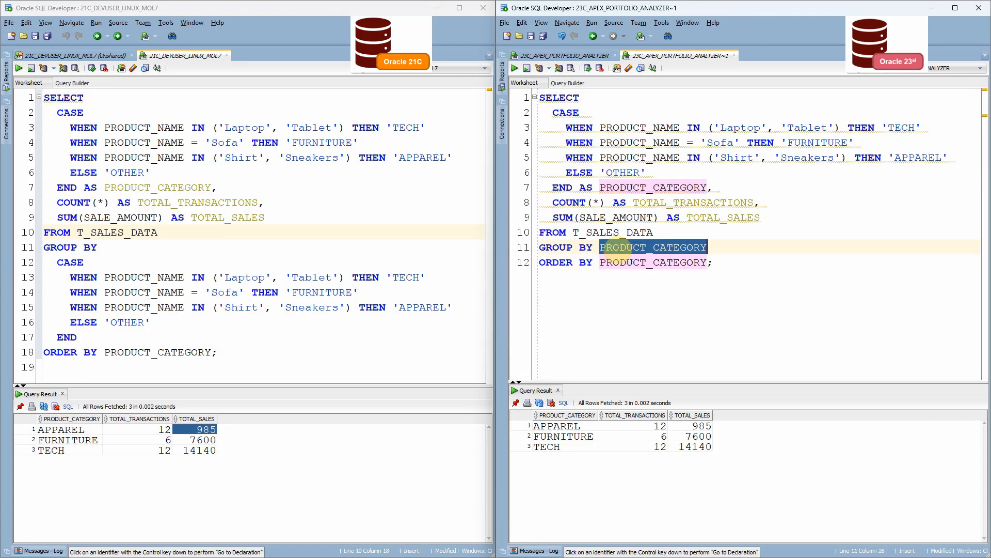
{"action": "type", "text": "1"}
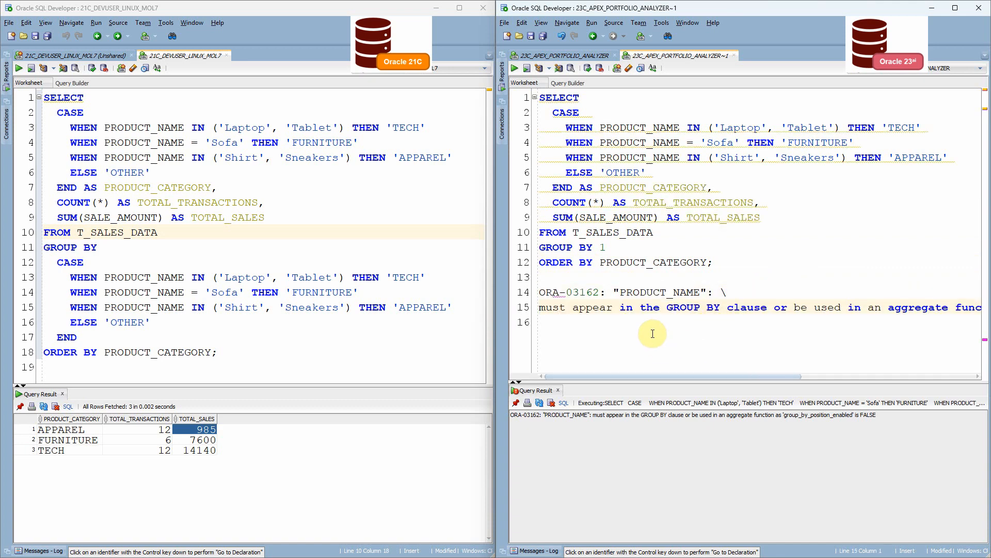
{"action": "double_click", "coordinate": [659, 292]}
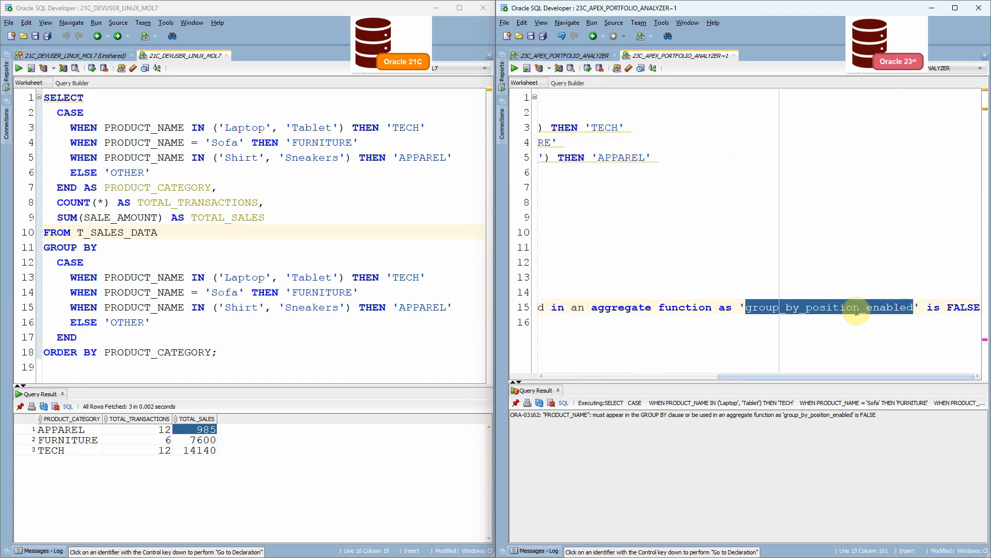
{"action": "mouse_move", "coordinate": [835, 319]}
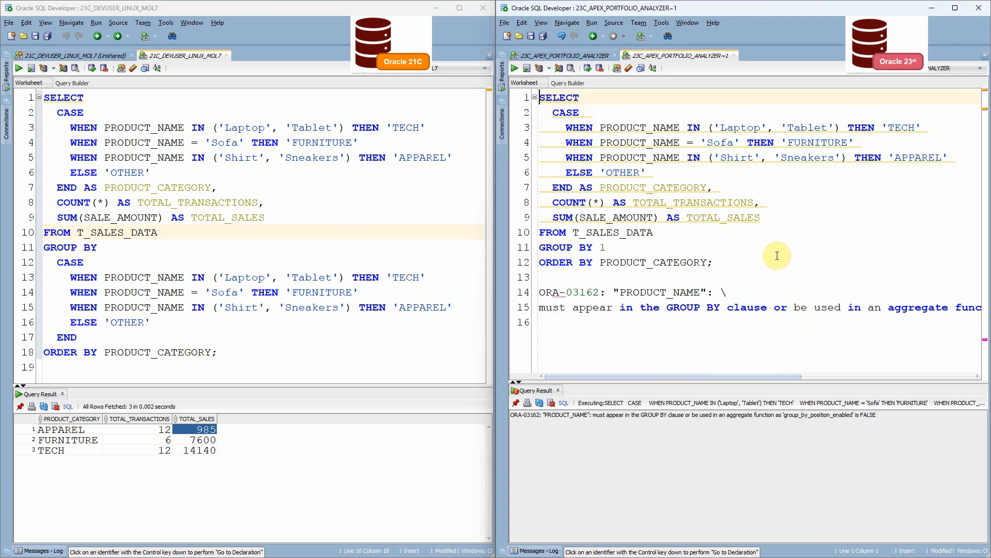
Run ALTER SESSION SET group_by_position_enabled = true, rerun GROUP BY 1, then revert to PRODUCT_CATEGORY
{"action": "left_click", "coordinate": [600, 247]}
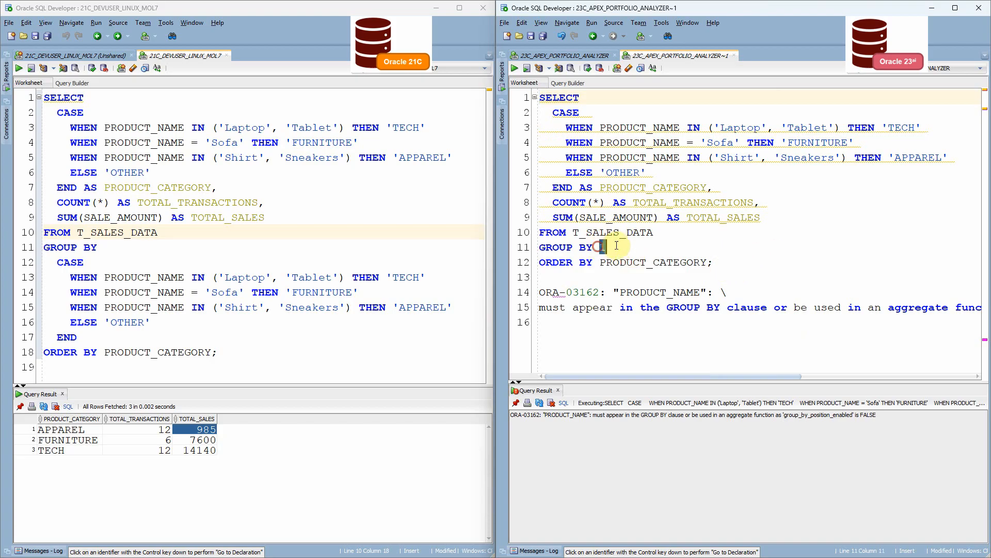
{"action": "scroll", "scroll_direction": "right", "scroll_amount": 3}
{"action": "type", "text": "alter session"}
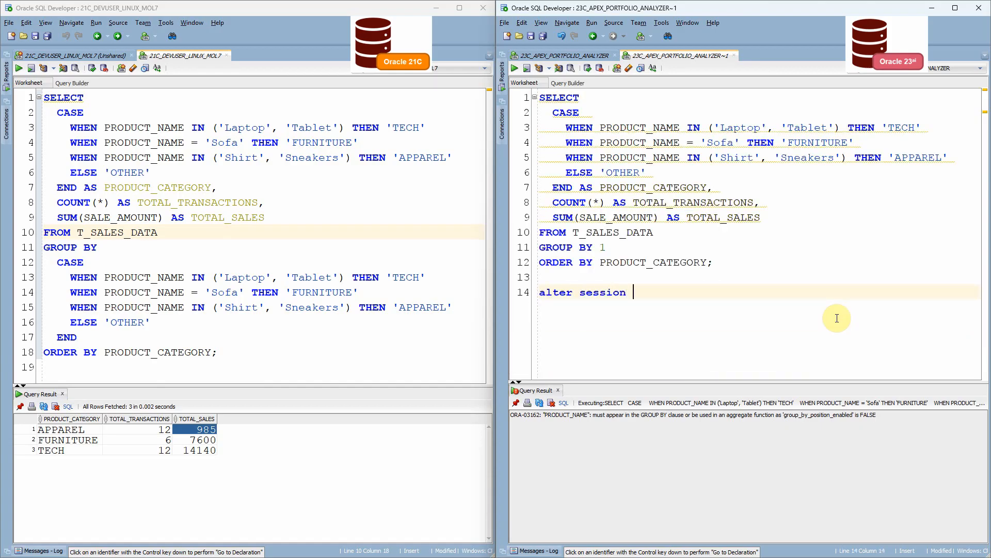
{"action": "type", "text": "set group_by_position_enabled"}
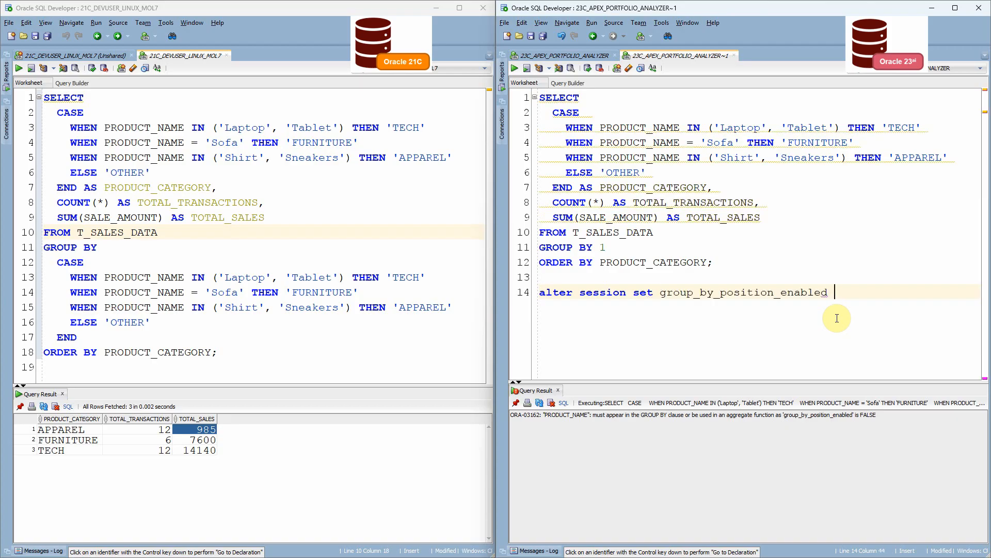
{"action": "type", "text": "= true;"}
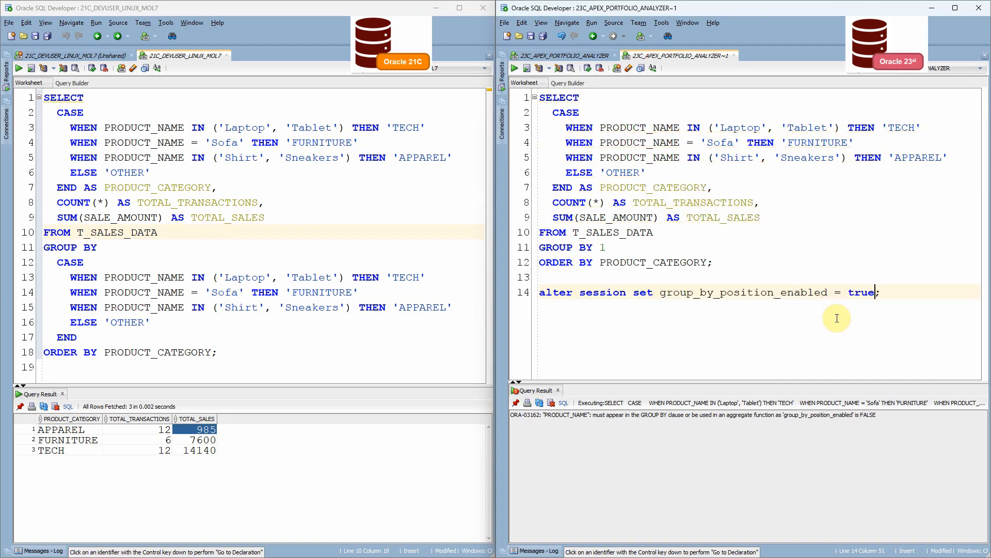
{"action": "left_click", "coordinate": [513, 68]}
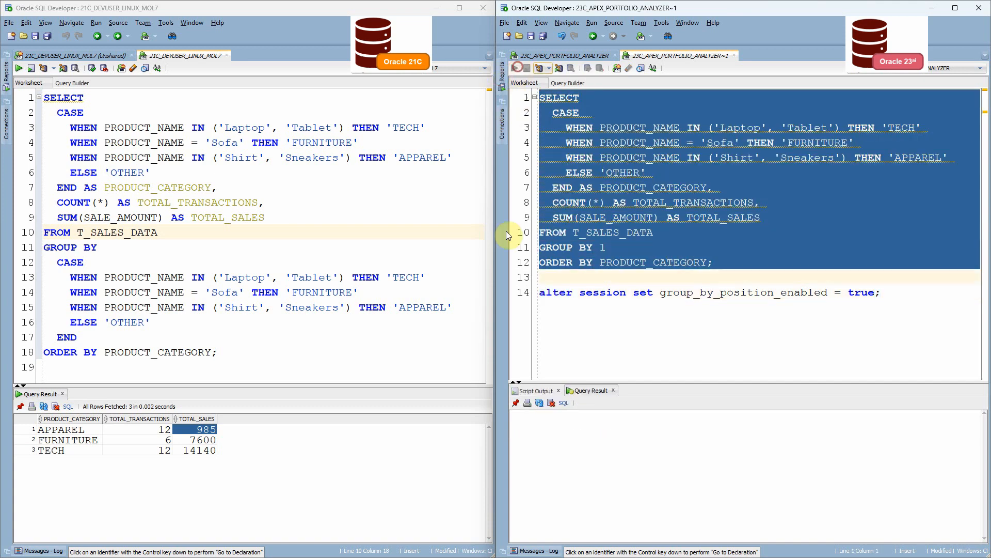
{"action": "left_click", "coordinate": [515, 68]}
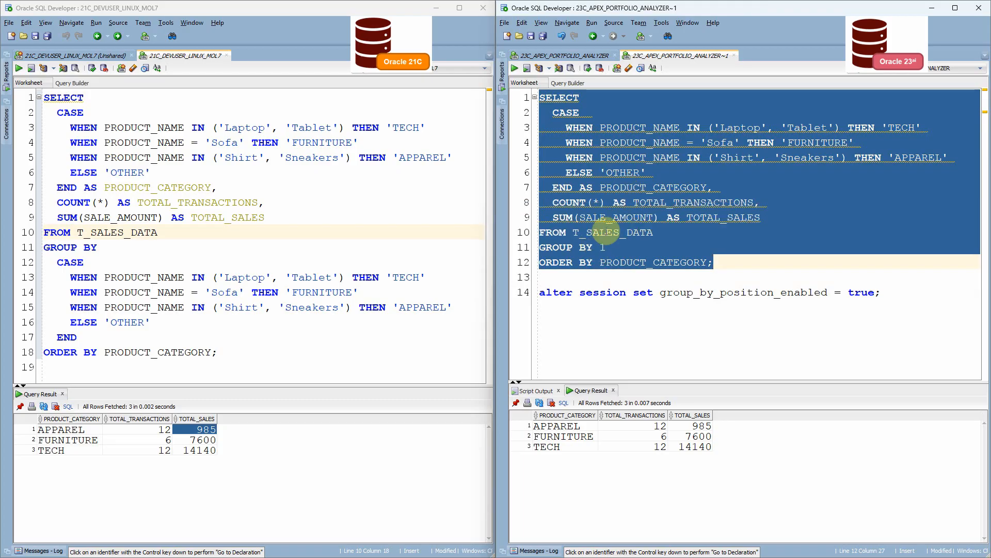
{"action": "left_click", "coordinate": [607, 247]}
{"action": "type", "text": "PRODUCT_CATEGORY"}
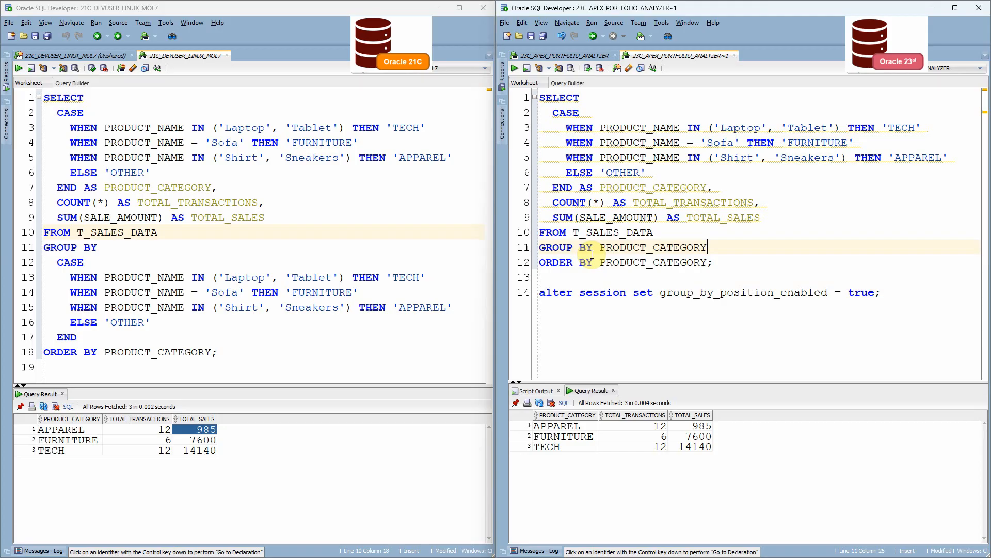
{"action": "mouse_move", "coordinate": [541, 425]}
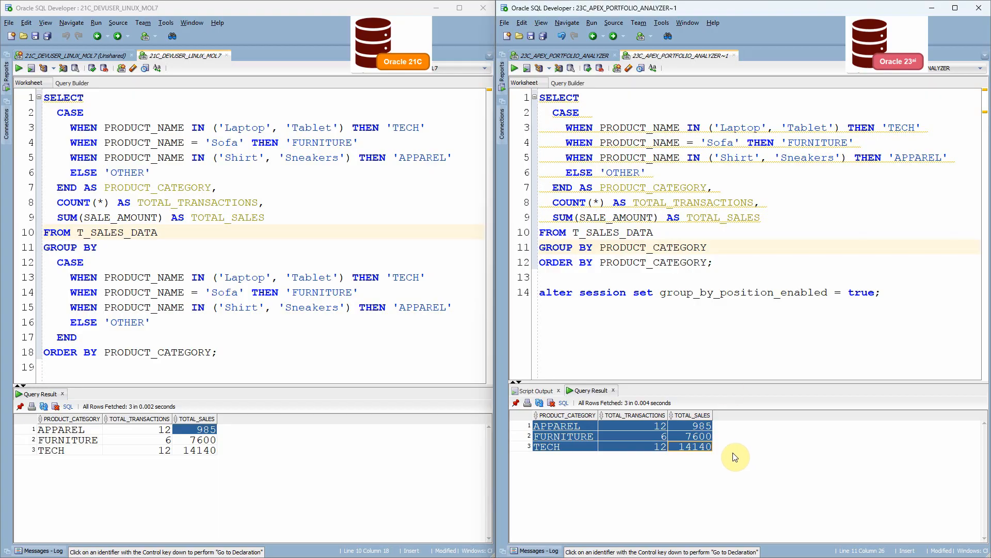
Add HAVING SUM(SALE_AMOUNT) > 5000 to the 23ai query, leaving only FURNITURE and TECH
{"action": "type", "text": "hav"}
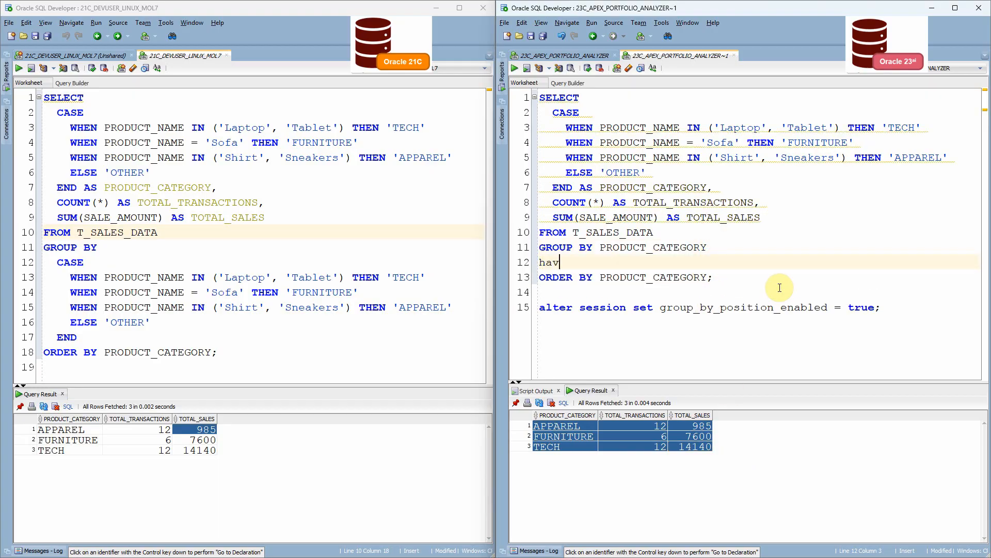
{"action": "type", "text": "ing SUM(SALE_AMOUNT"}
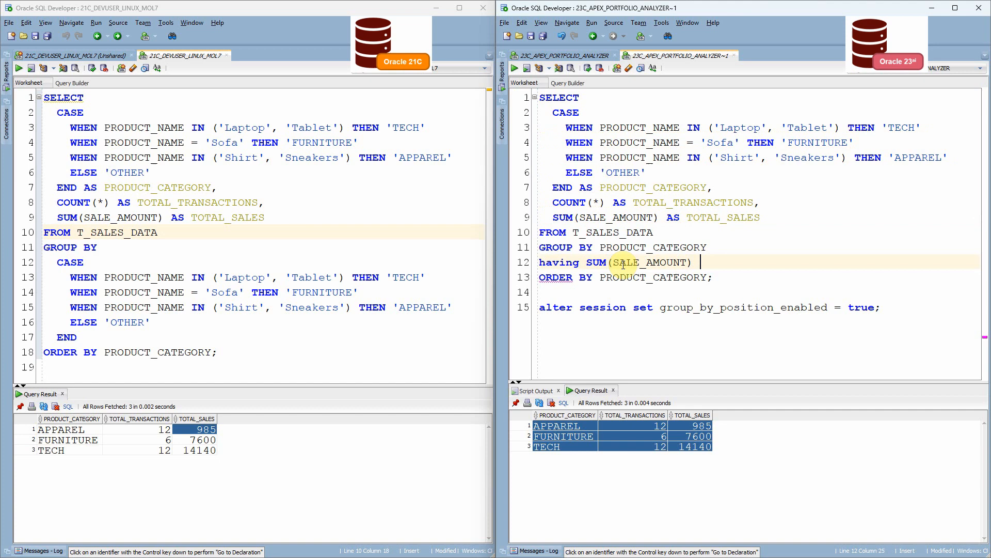
{"action": "type", "text": "> 10000"}
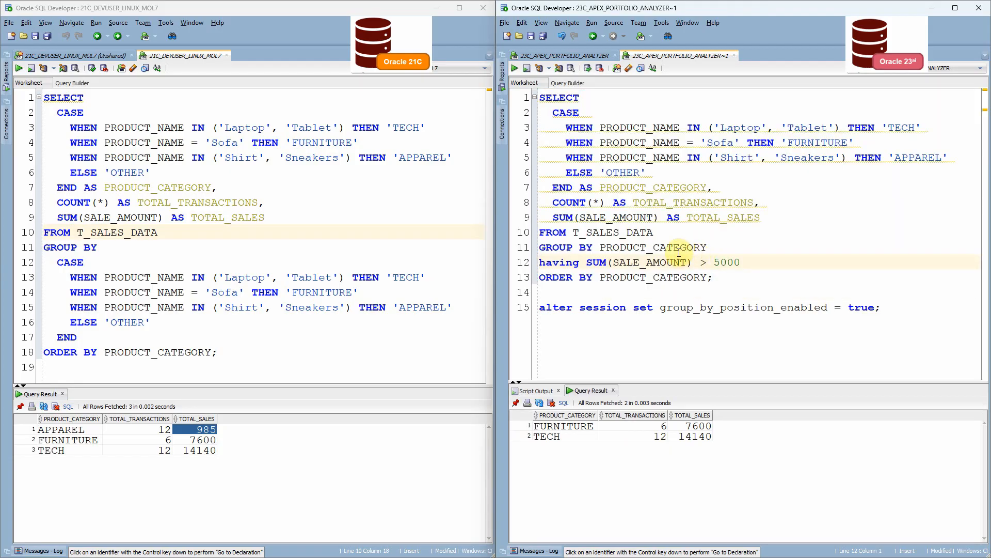
{"action": "mouse_move", "coordinate": [641, 262]}
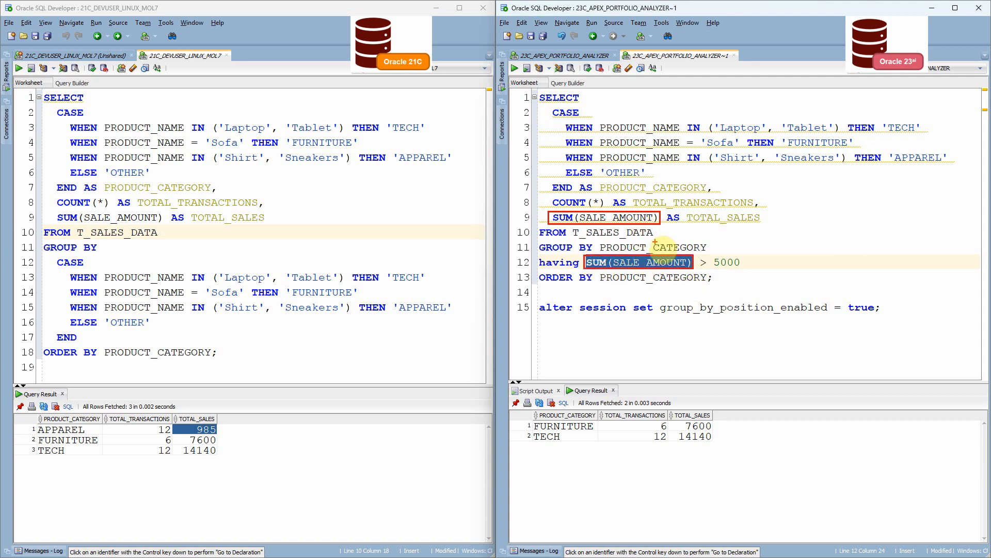
Replace SUM(SALE_AMOUNT) in the HAVING clause with TOTAL_SALES and rerun the query
{"action": "double_click", "coordinate": [723, 217]}
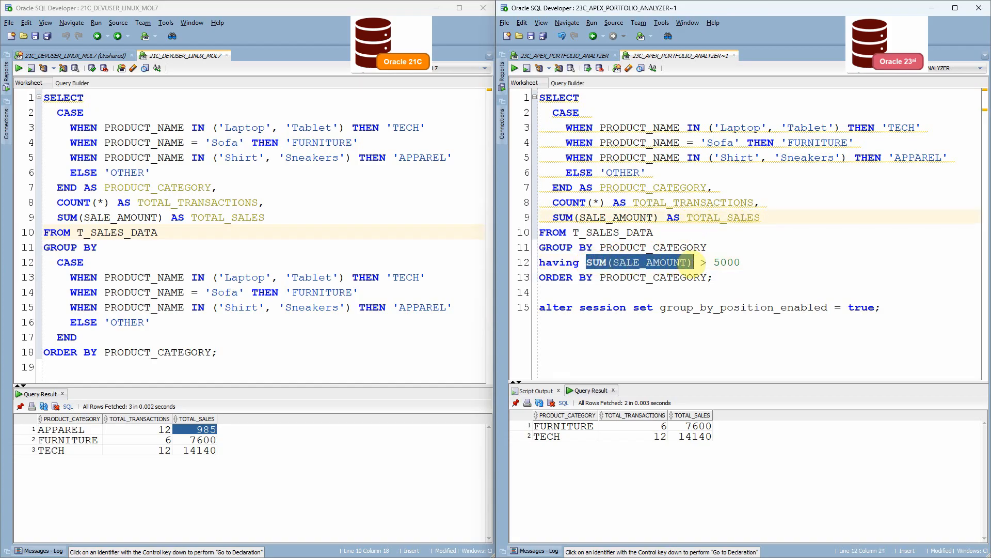
{"action": "type", "text": "TOTAL_SALES"}
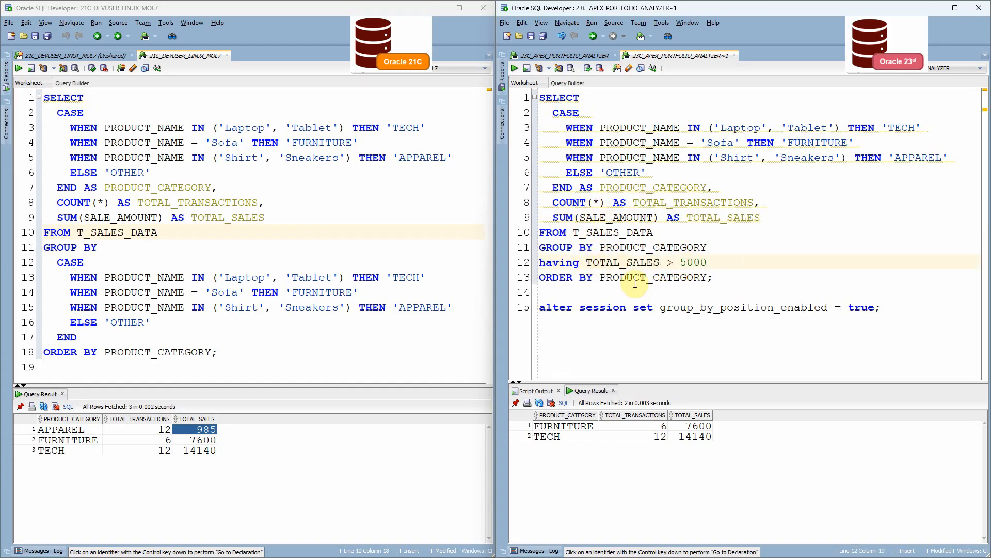
{"action": "left_click", "coordinate": [713, 277]}
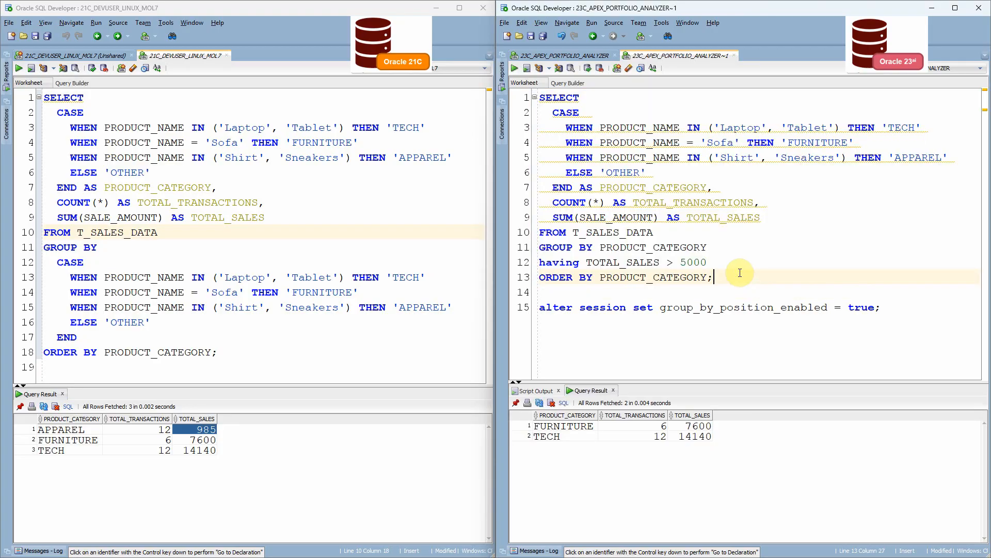